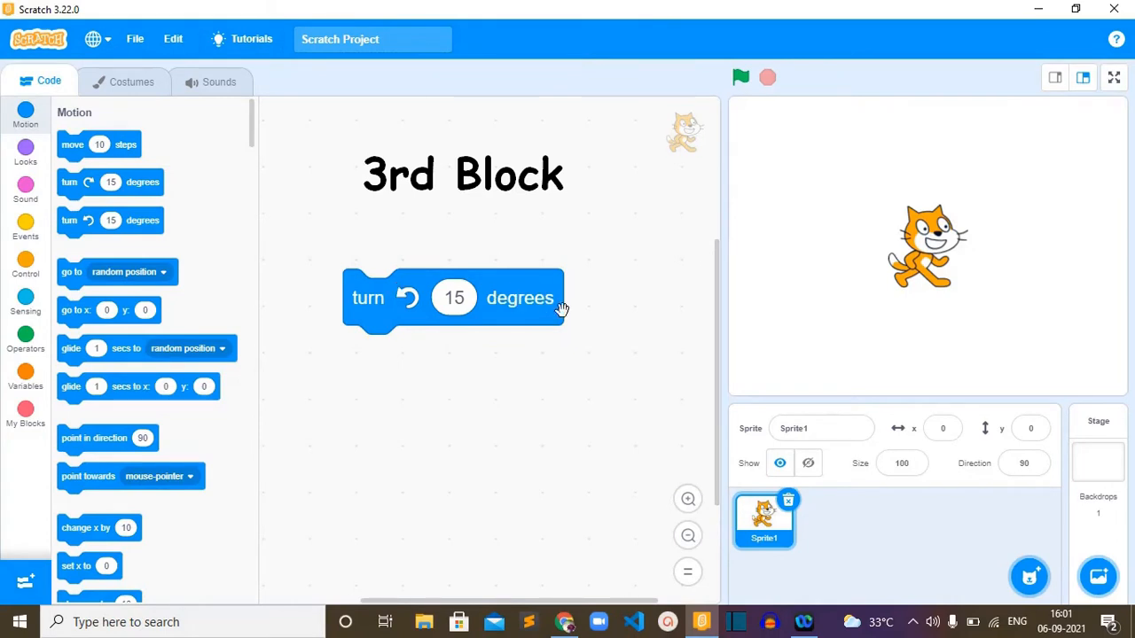
mouse_move(582, 321)
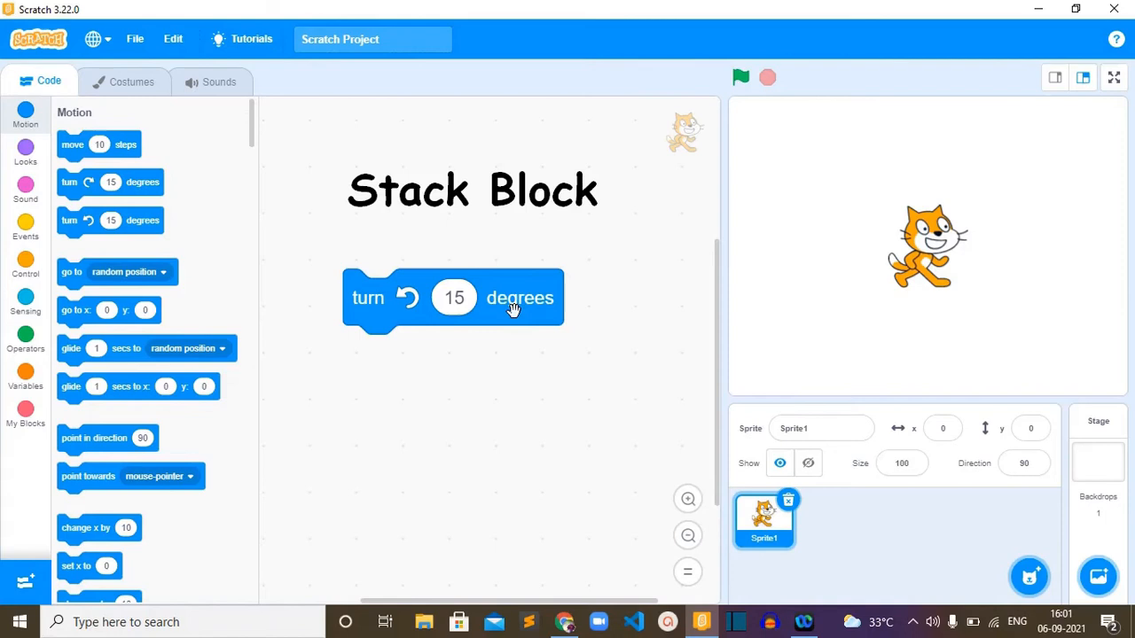
mouse_move(409, 302)
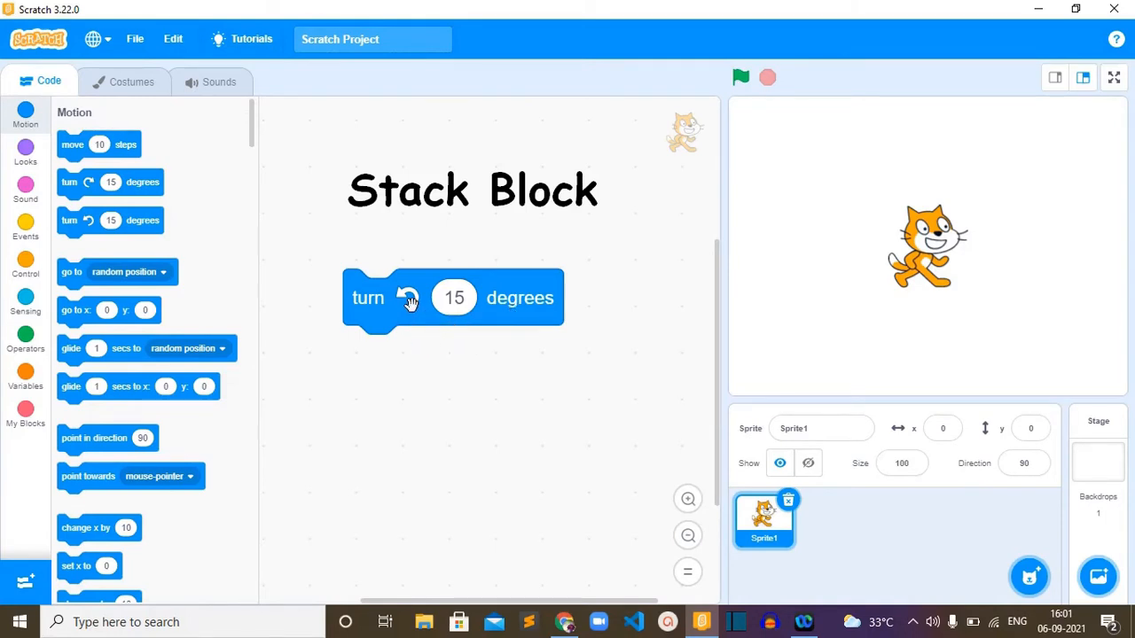
mouse_move(138, 310)
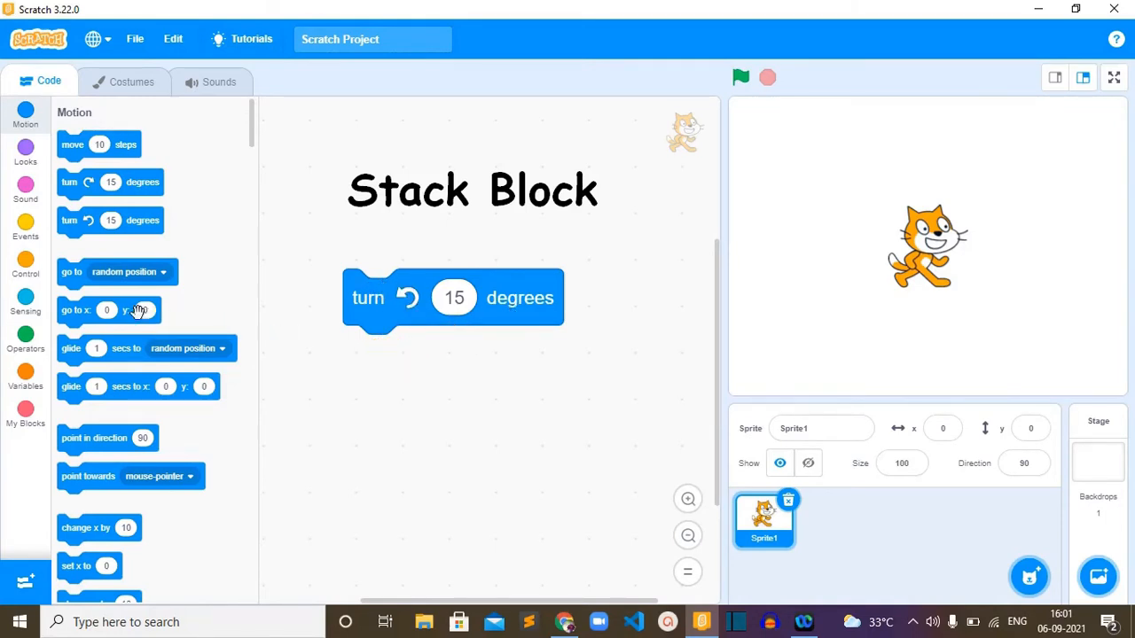
- Place the turn-left block higher in the code area, keeping its default 15 degrees
left_click_drag(106, 308, 365, 249)
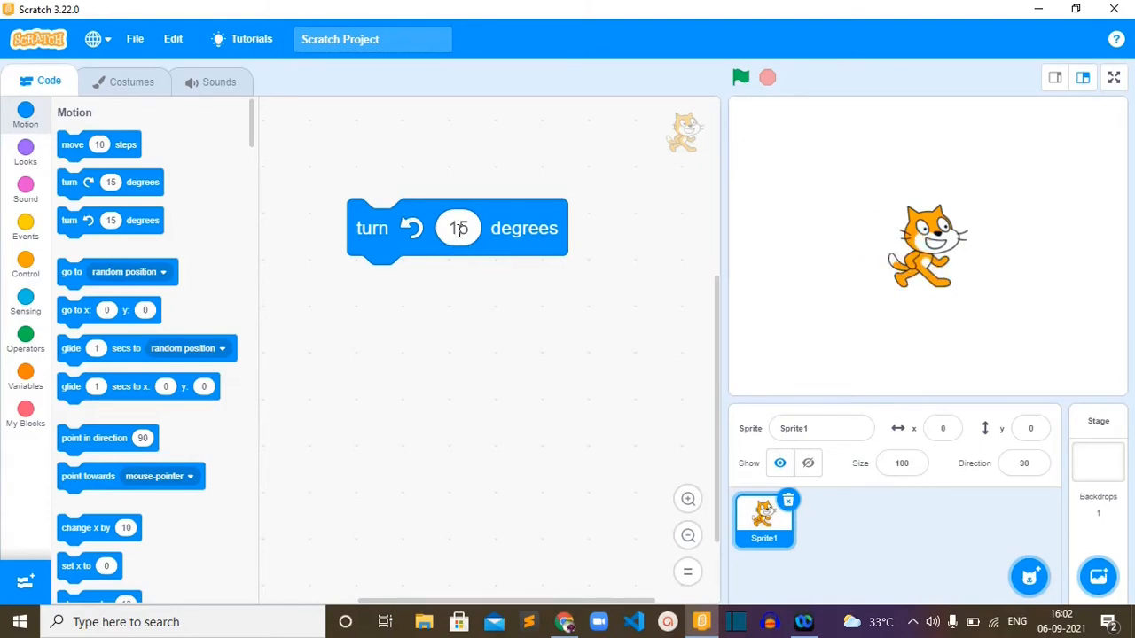
mouse_move(479, 227)
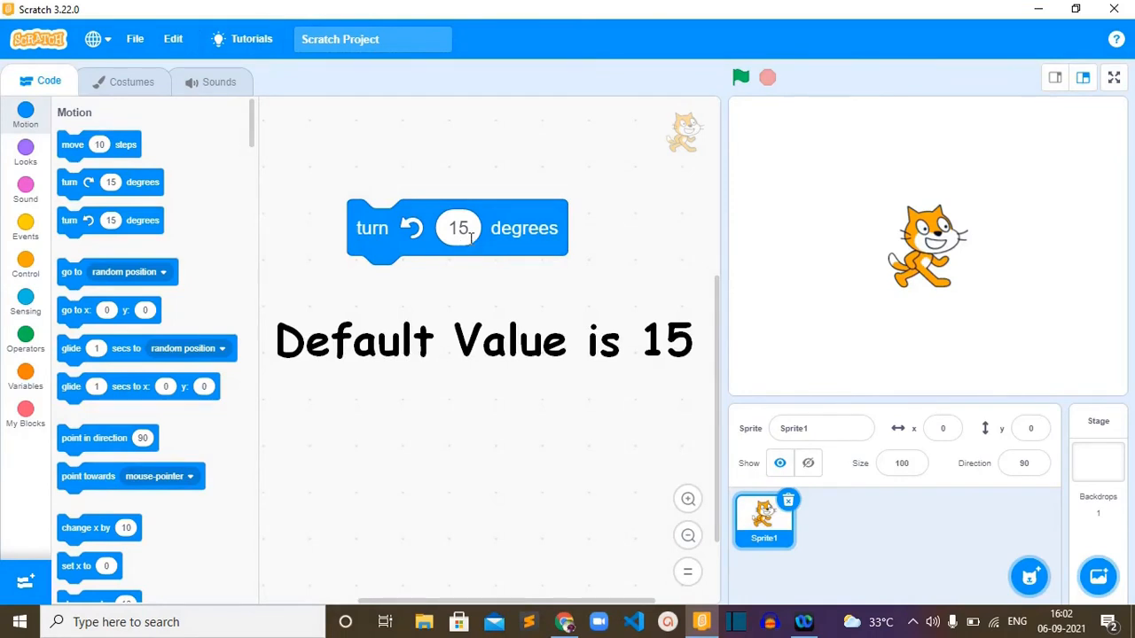
left_click(457, 227)
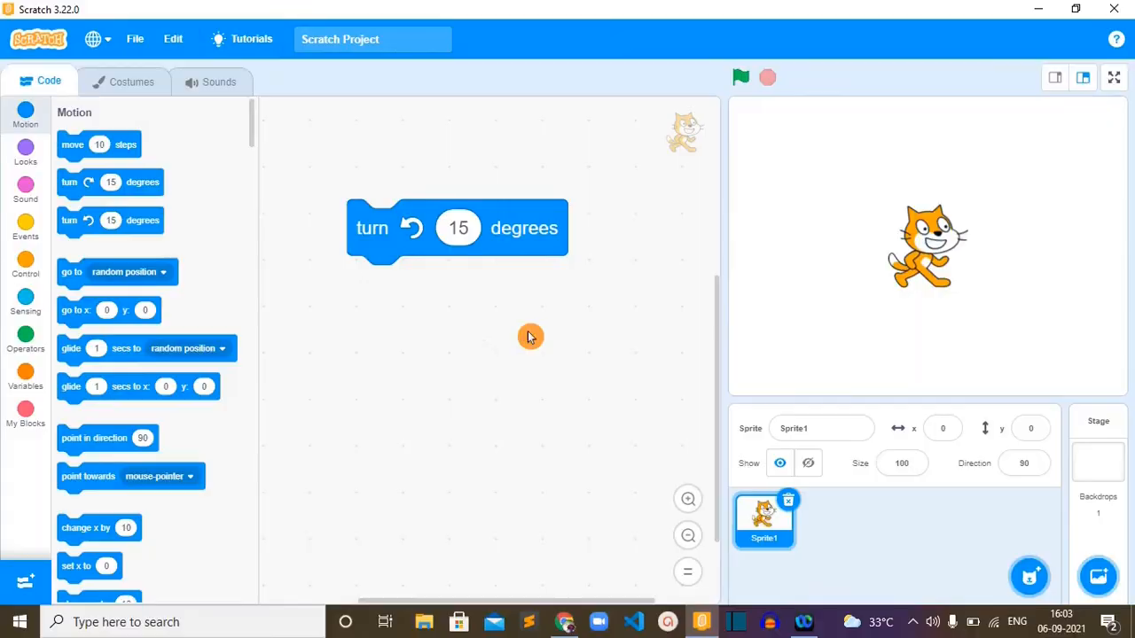
- Show the sprite's direction dial and rotate the cat from 90 to 60 degrees
left_click(1030, 463)
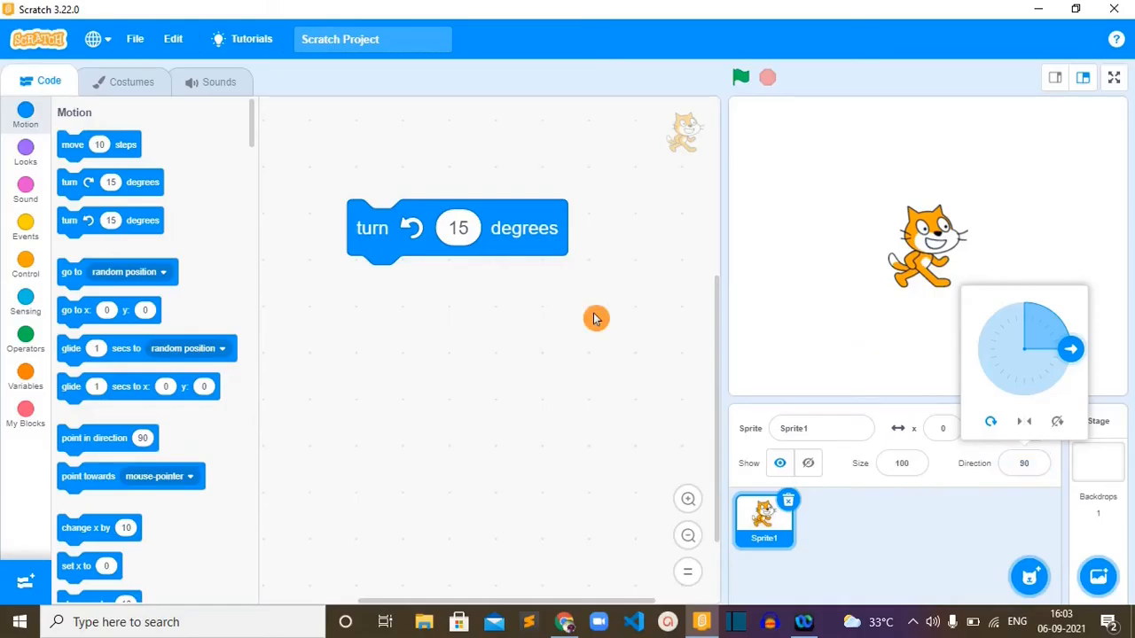
mouse_move(546, 248)
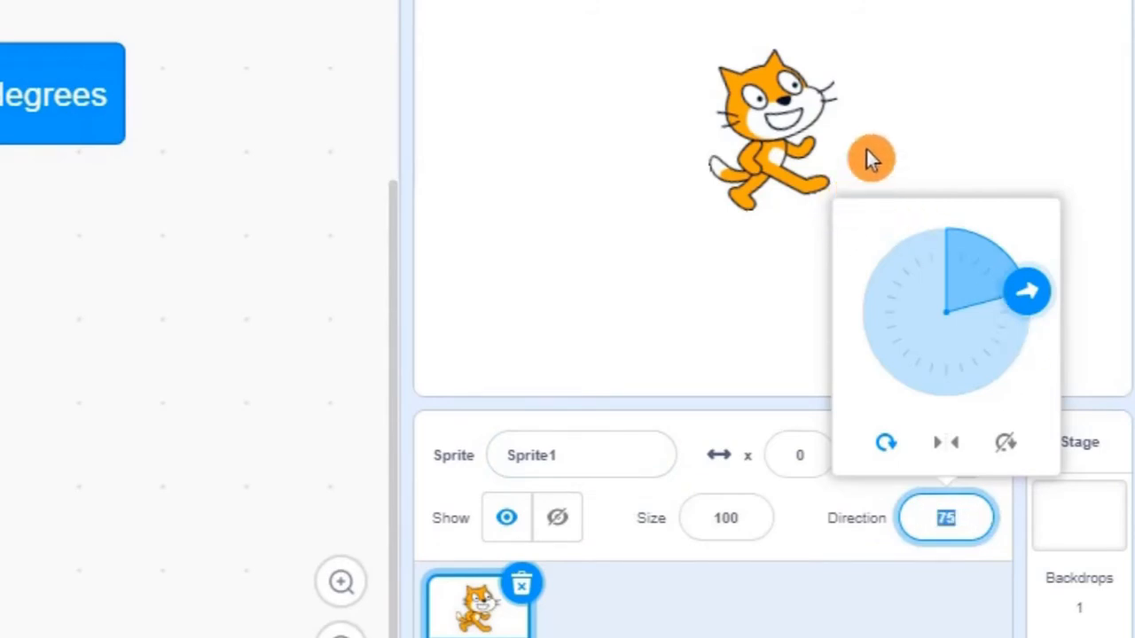
mouse_move(990, 482)
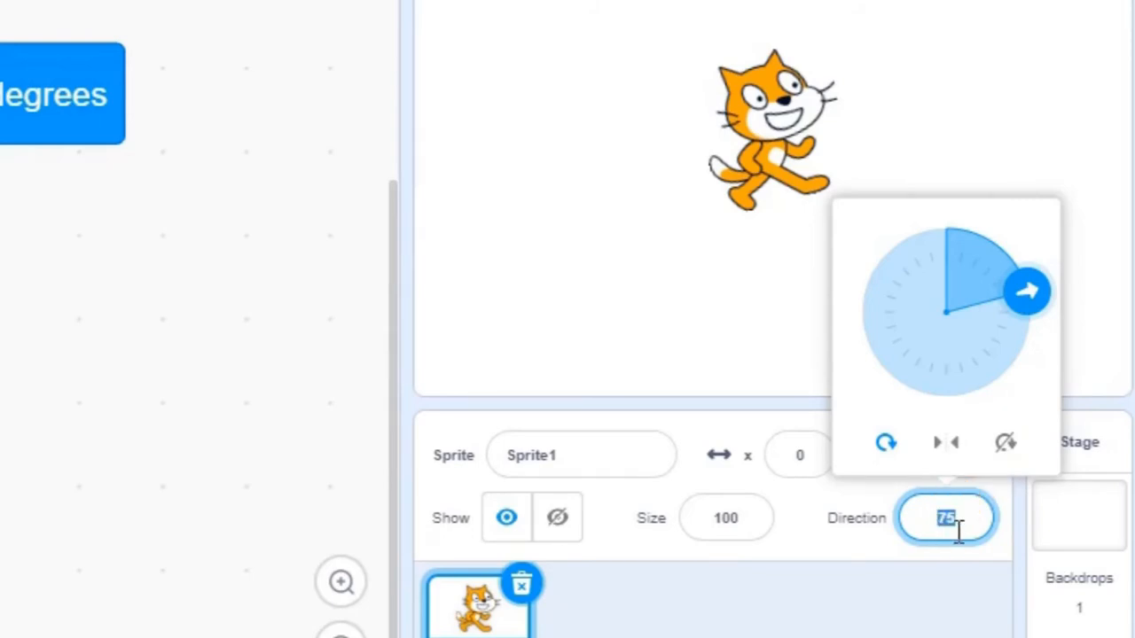
mouse_move(965, 532)
type("60")
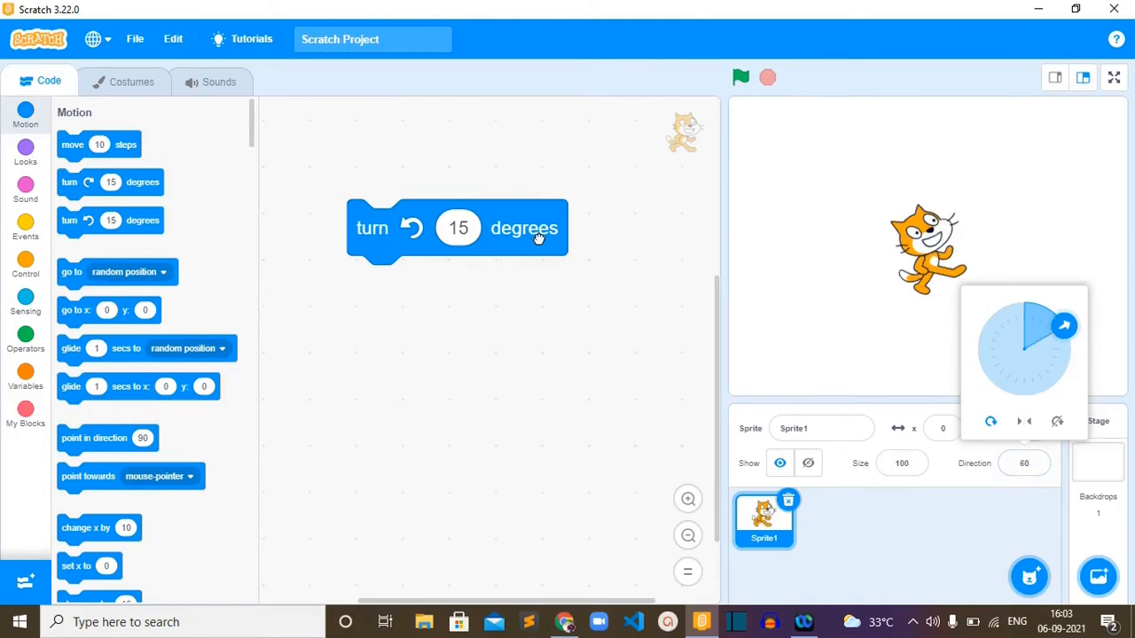
left_click_drag(1064, 326, 1036, 305)
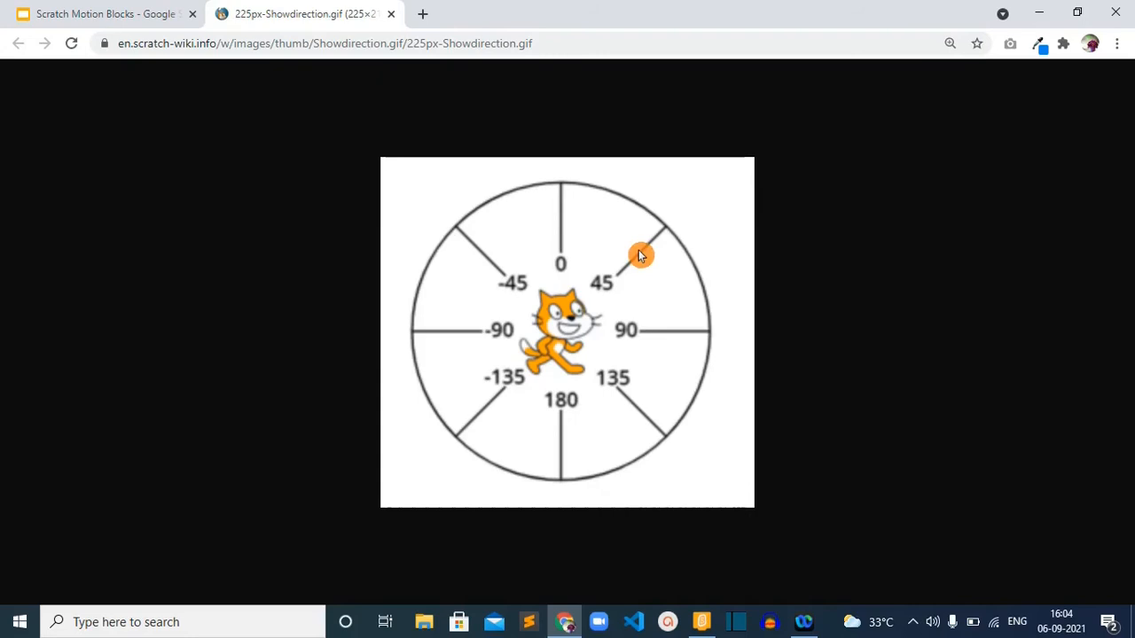
mouse_move(548, 305)
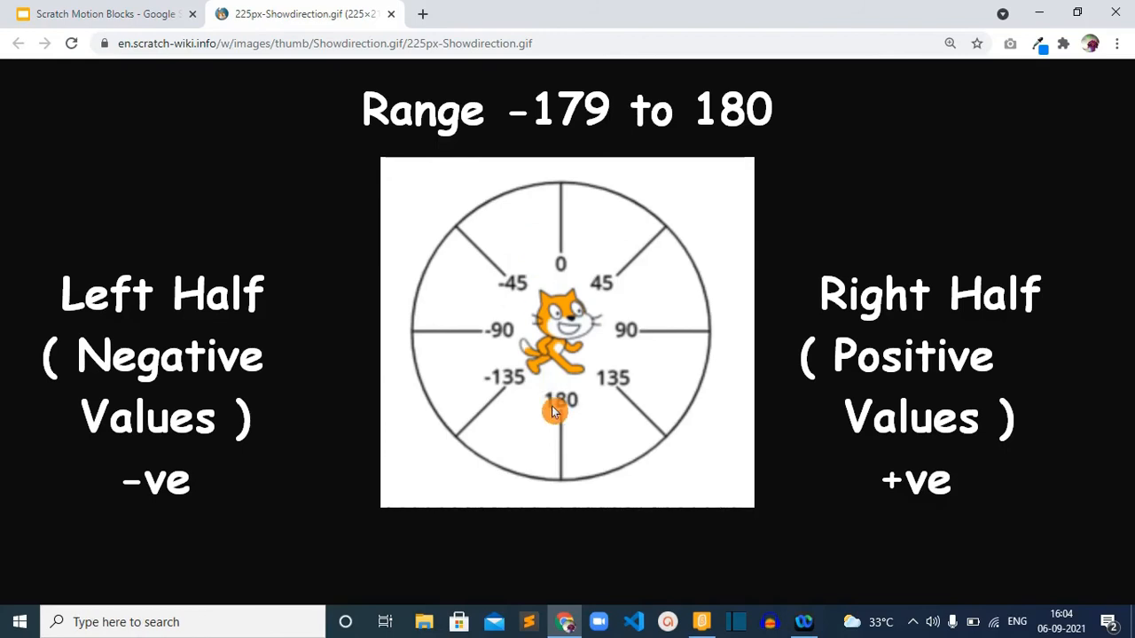
mouse_move(555, 427)
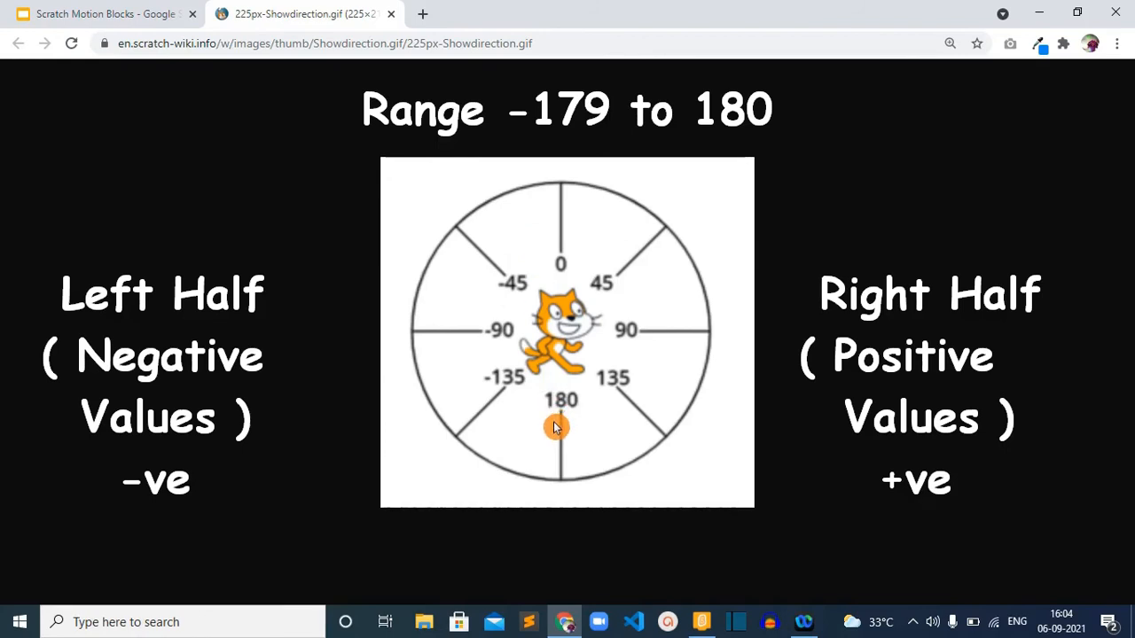
mouse_move(557, 440)
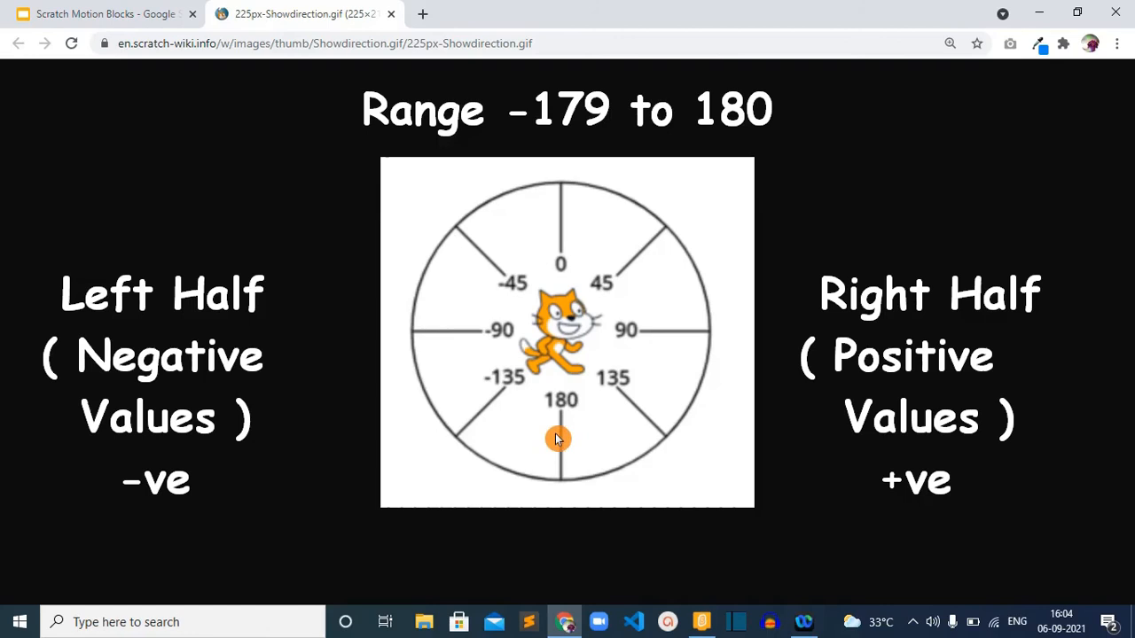
mouse_move(564, 258)
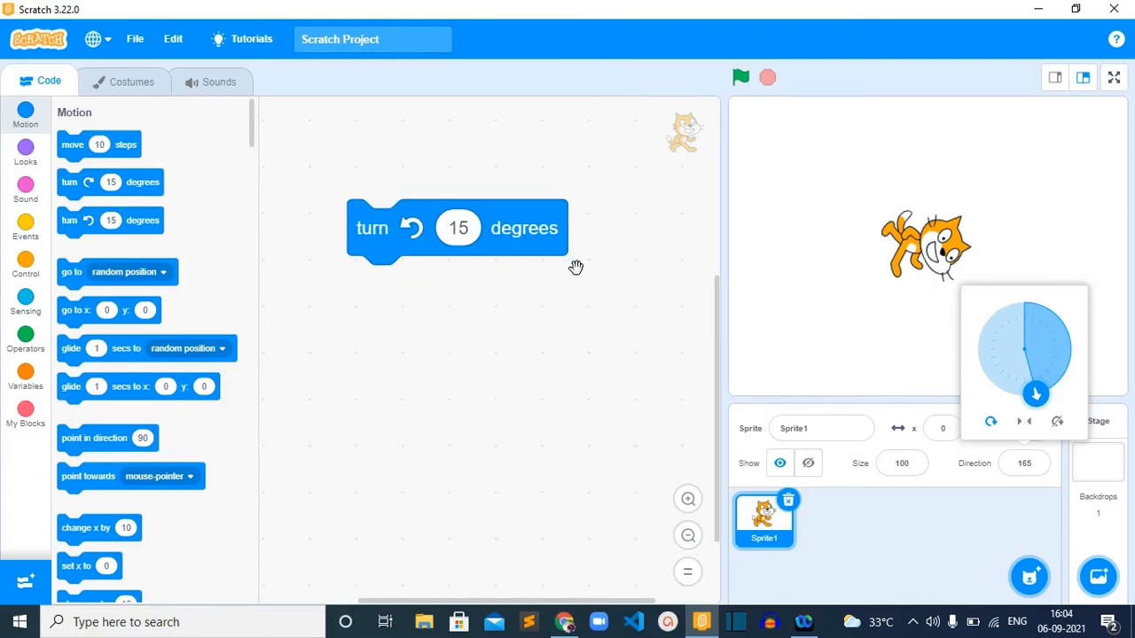
mouse_move(584, 282)
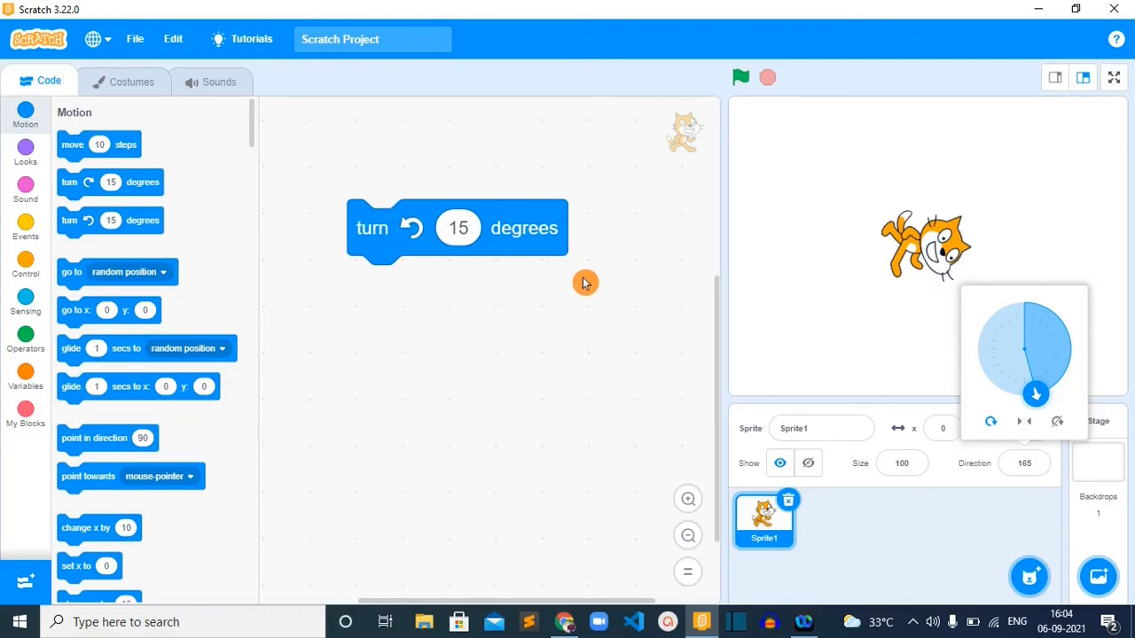